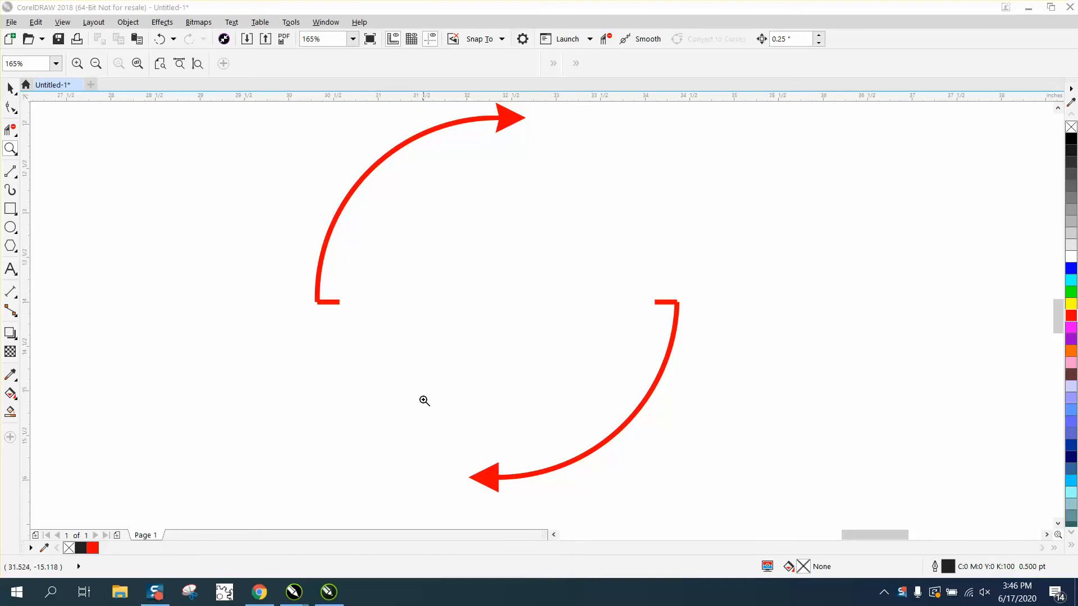
Step: Draw a circle over the AFBC logo's ring and place it in empty space beside the logo
left_click(95, 63)
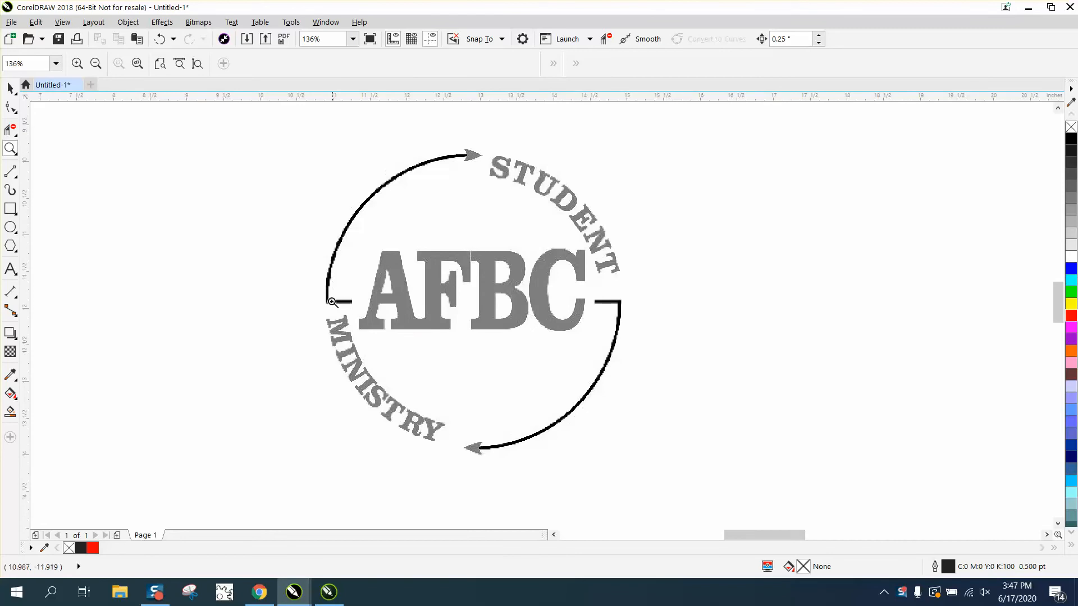
mouse_move(620, 296)
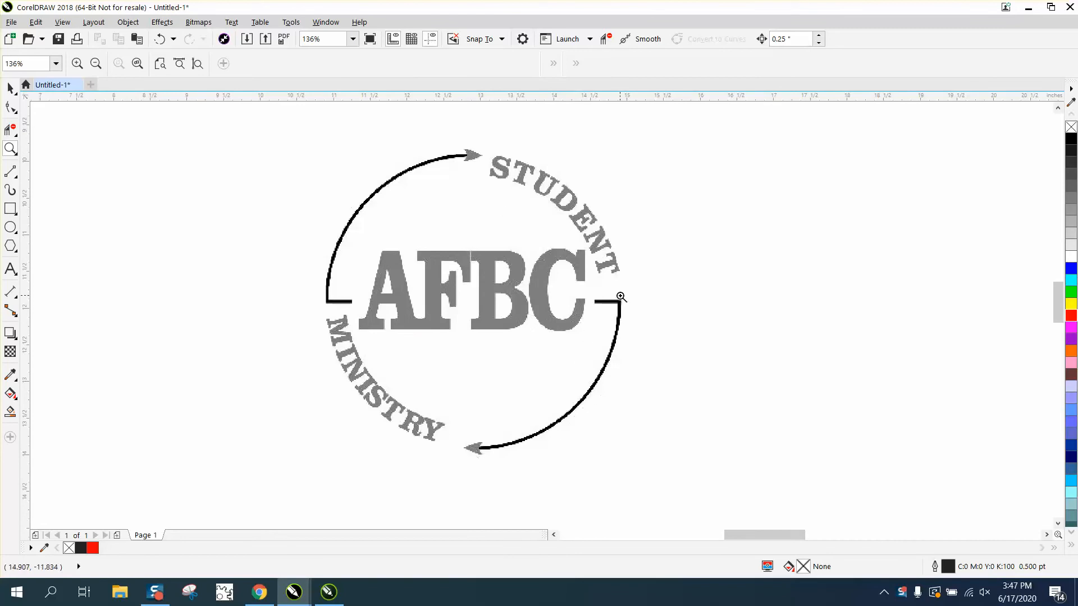
mouse_move(578, 288)
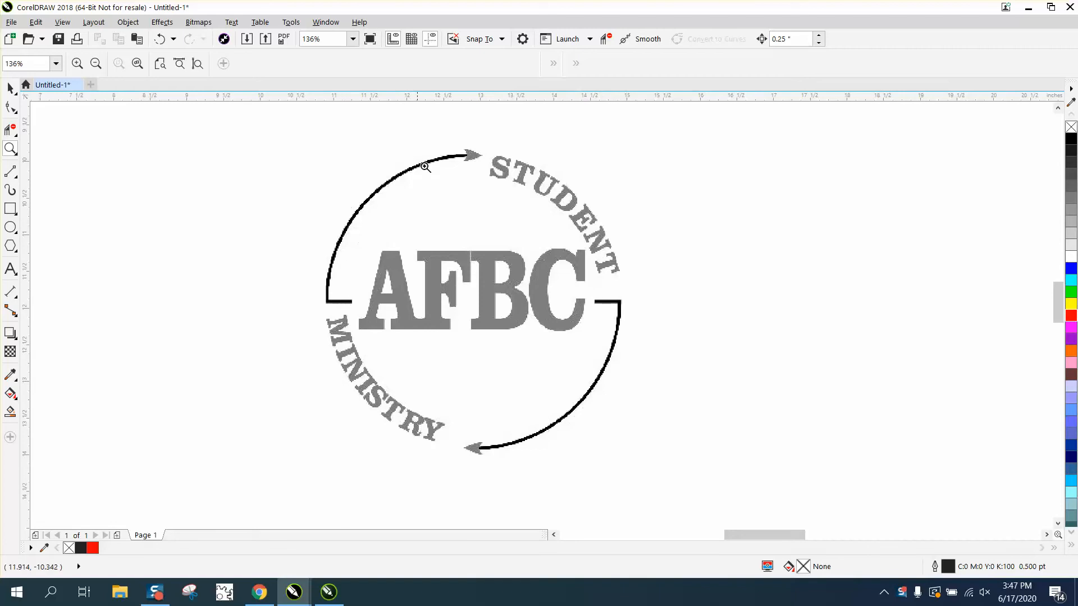
mouse_move(338, 246)
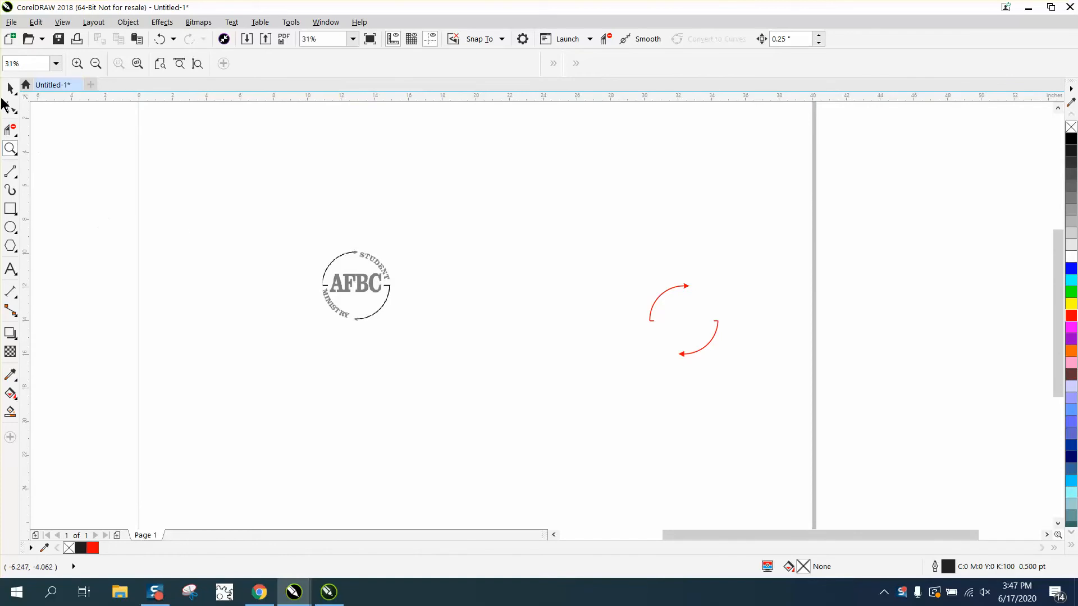
left_click(356, 284)
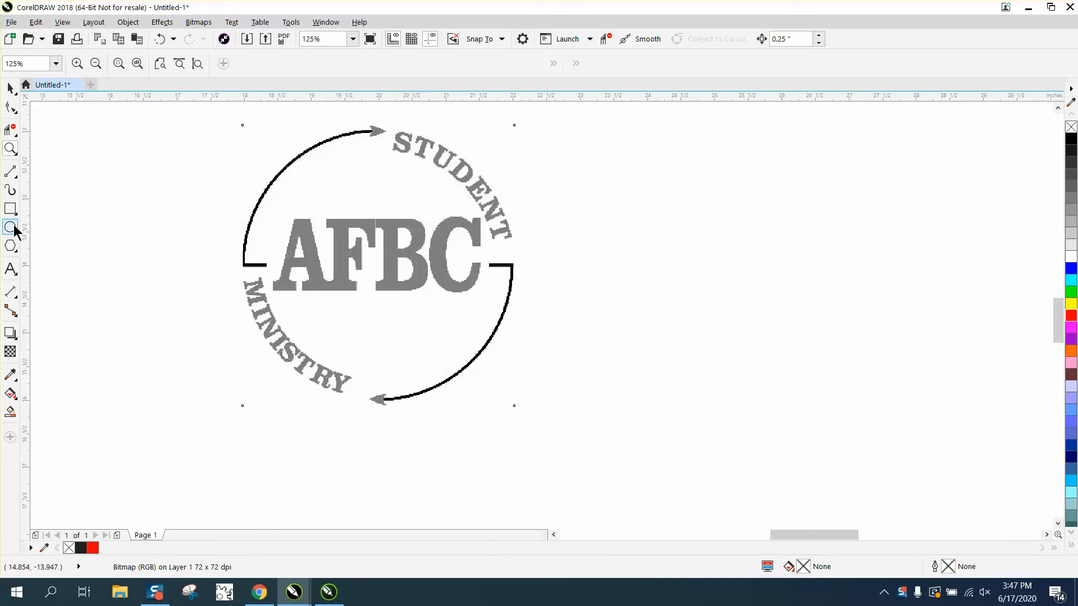
left_click_drag(480, 249, 638, 401)
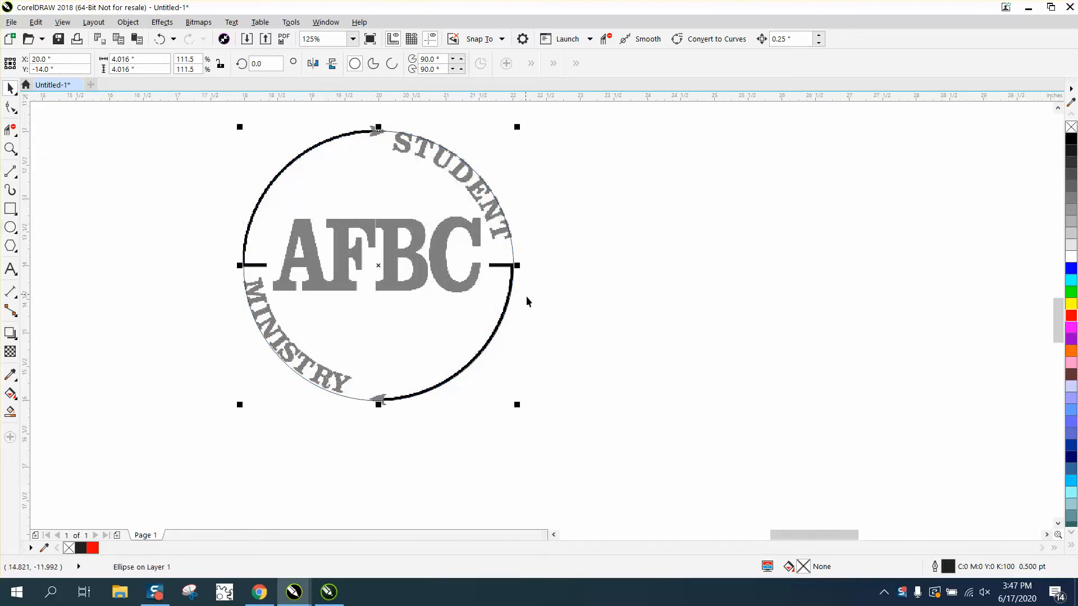
left_click_drag(377, 265, 666, 271)
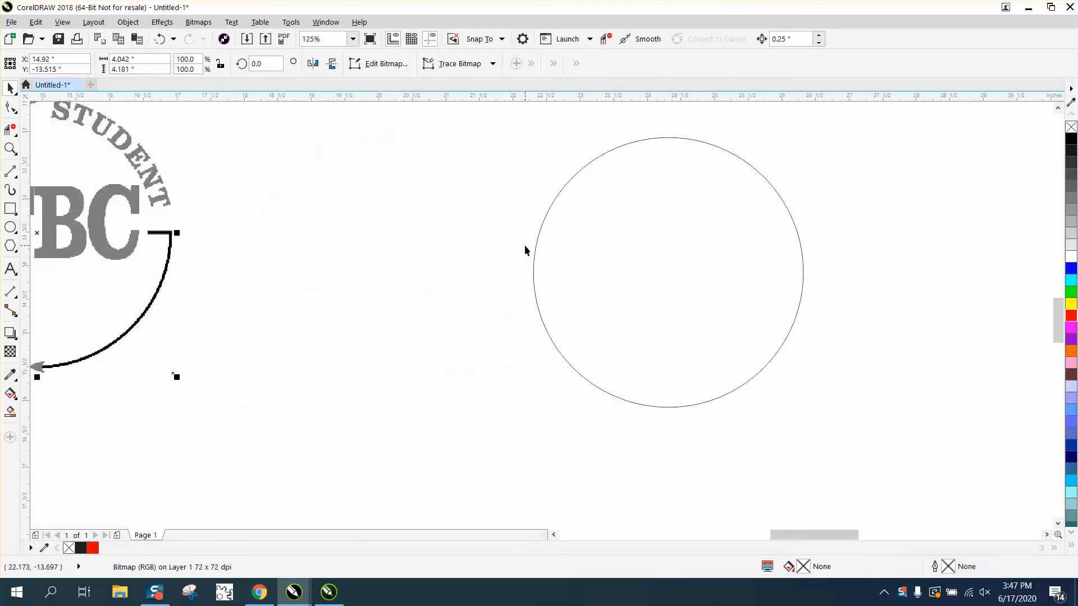
left_click_drag(669, 272, 377, 266)
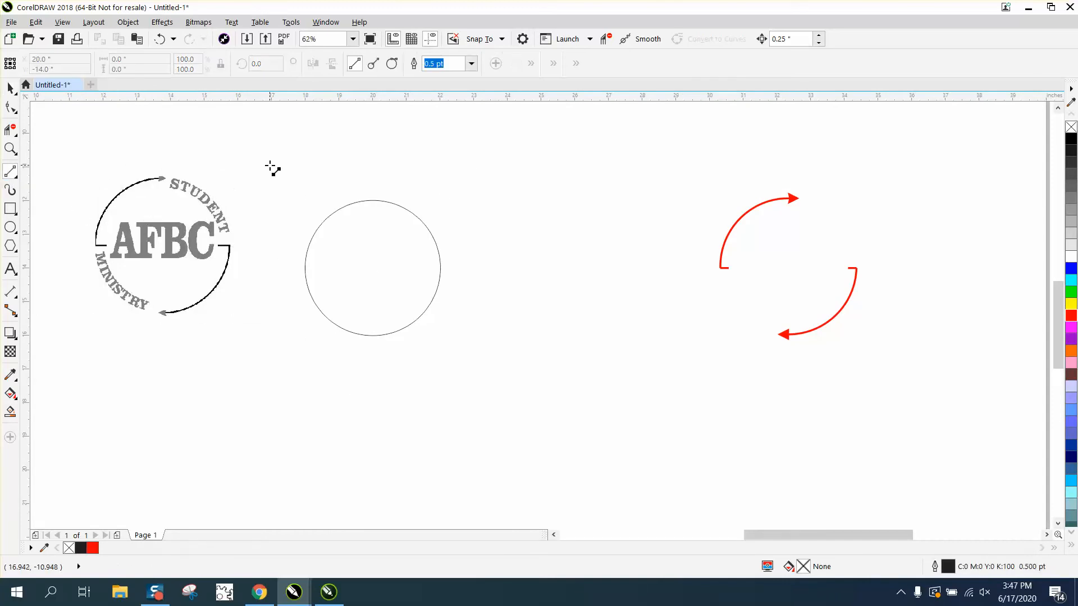
Step: Draw a straight line through the circle's centre to mark where it will be cut
left_click_drag(273, 164, 273, 374)
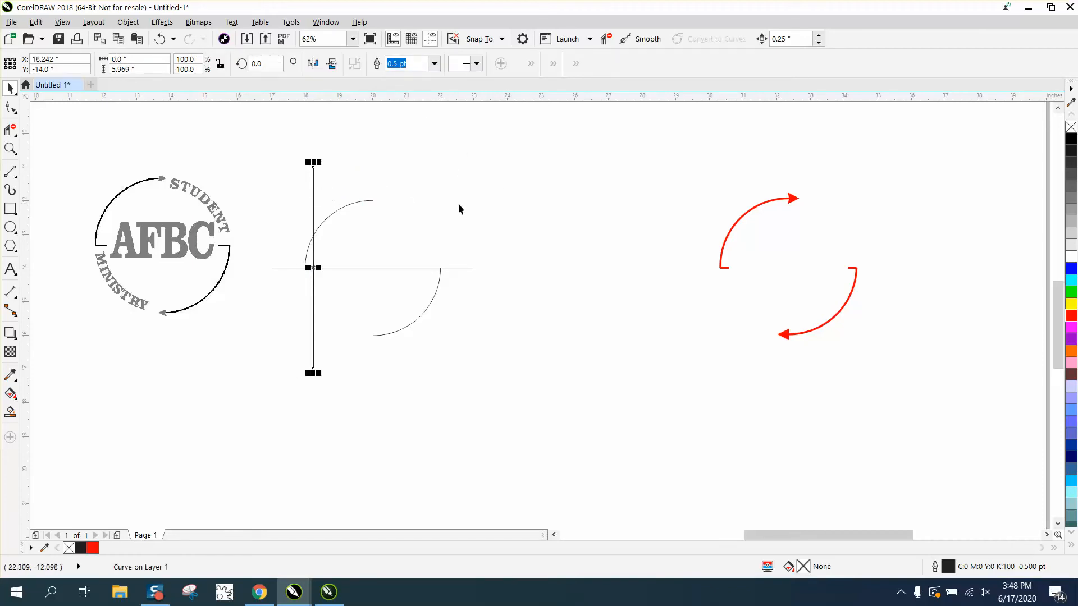
mouse_move(480, 212)
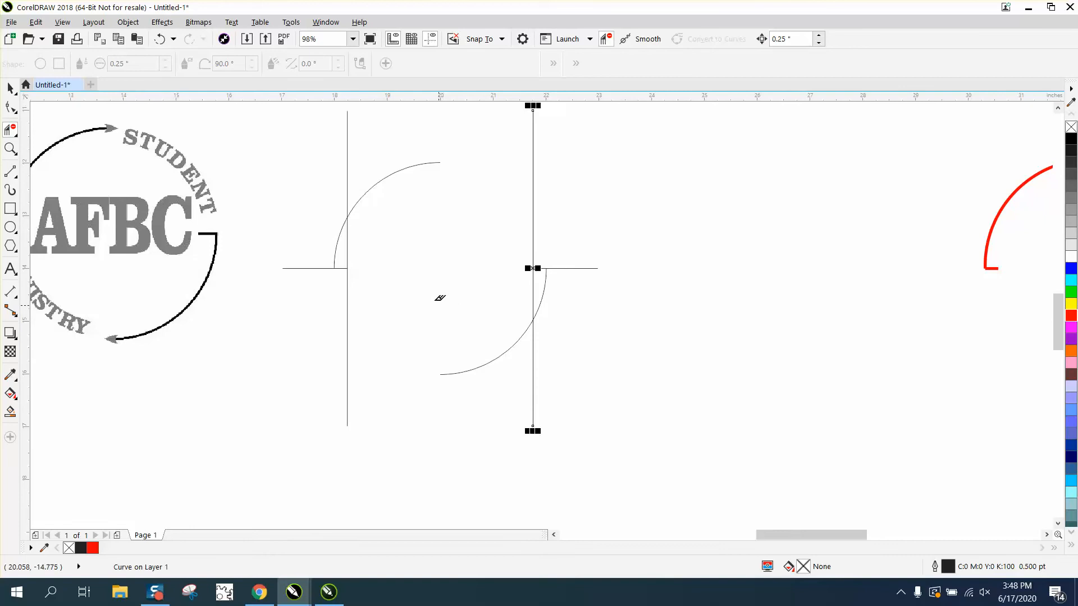
mouse_move(351, 246)
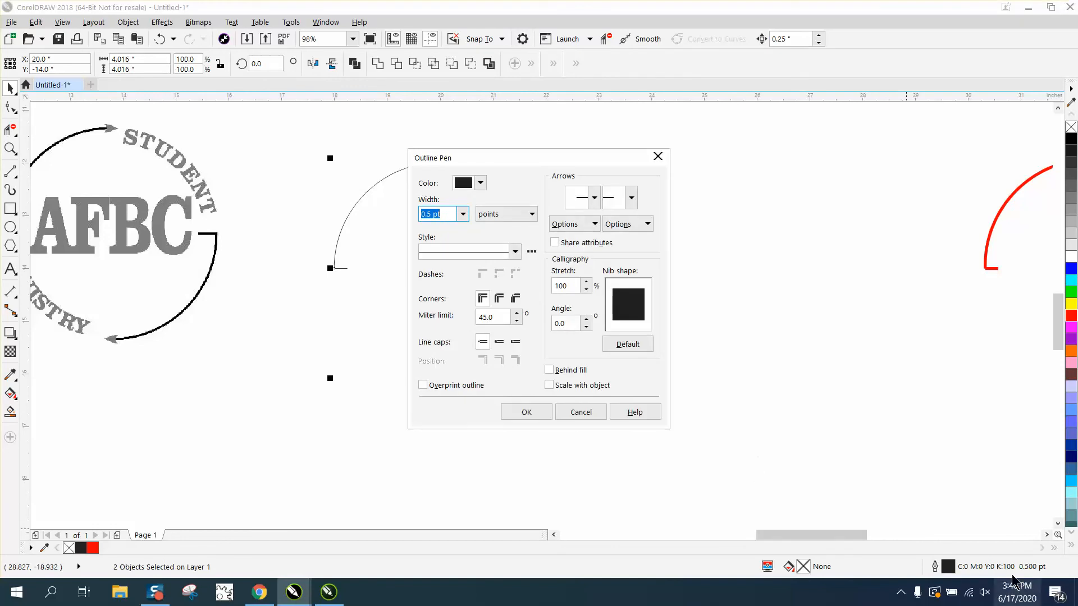
Step: Set the arcs' outline width to 4.0 pt in the Outline Pen dialog
left_click(461, 214)
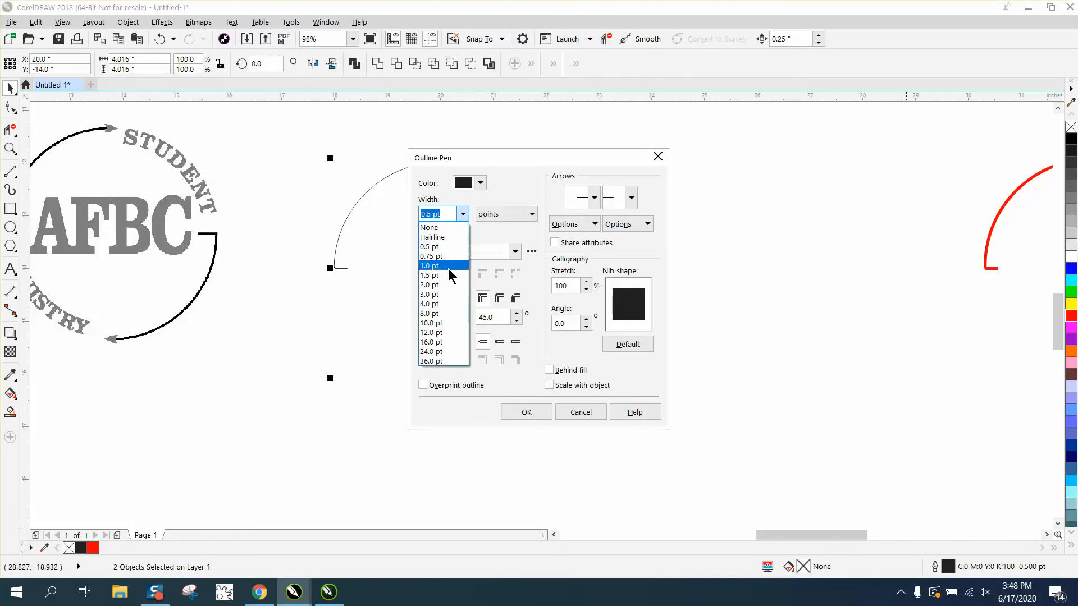
left_click(429, 305)
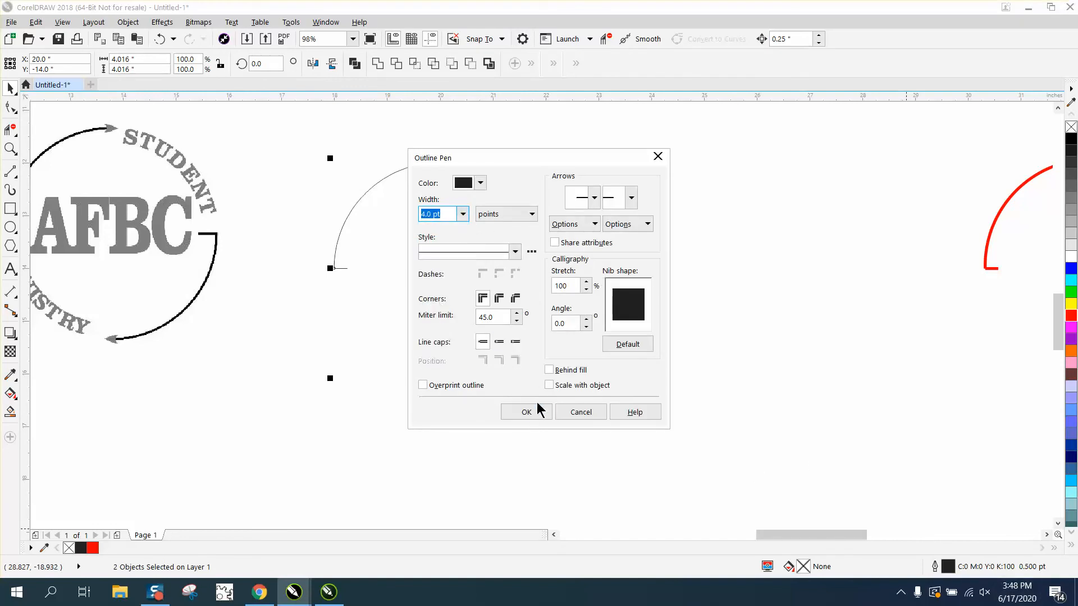
left_click(525, 412)
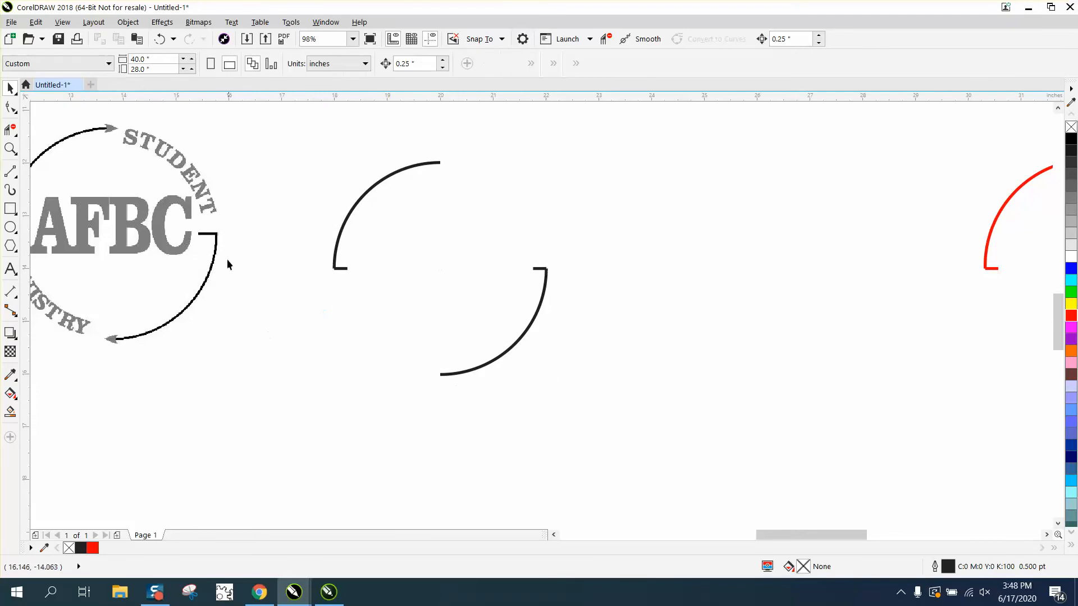
mouse_move(216, 236)
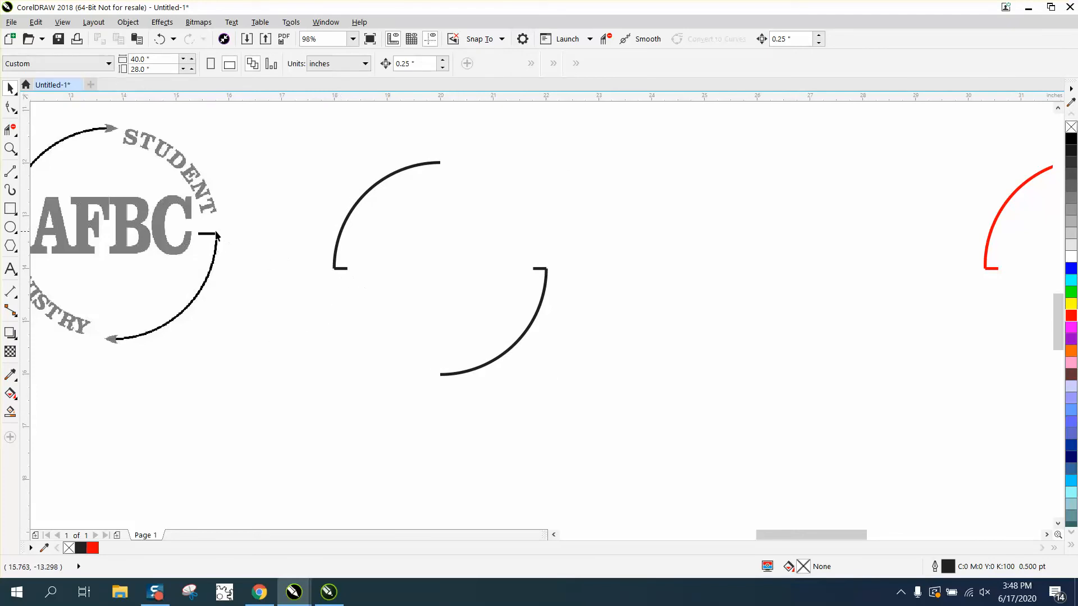
mouse_move(421, 212)
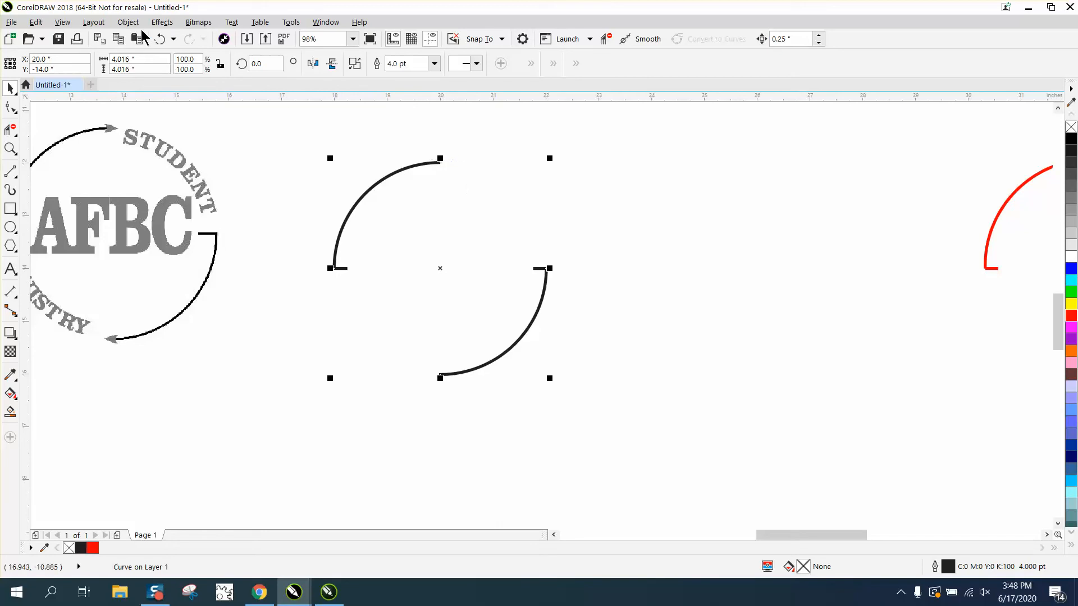
Step: Break the curve apart and add an arrowhead to the far end of each arc
left_click(127, 21)
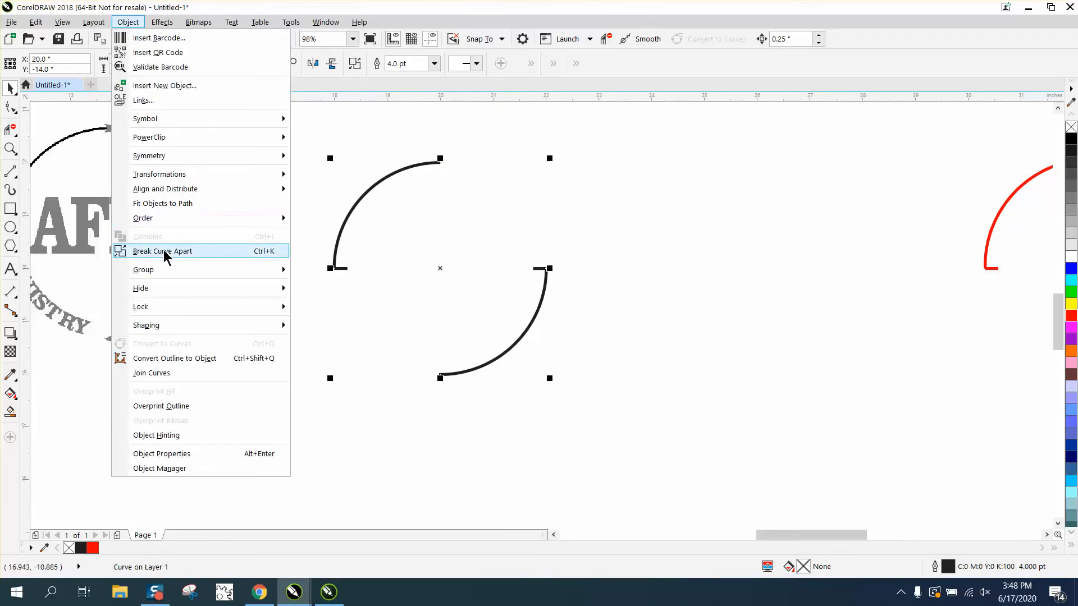
left_click(161, 250)
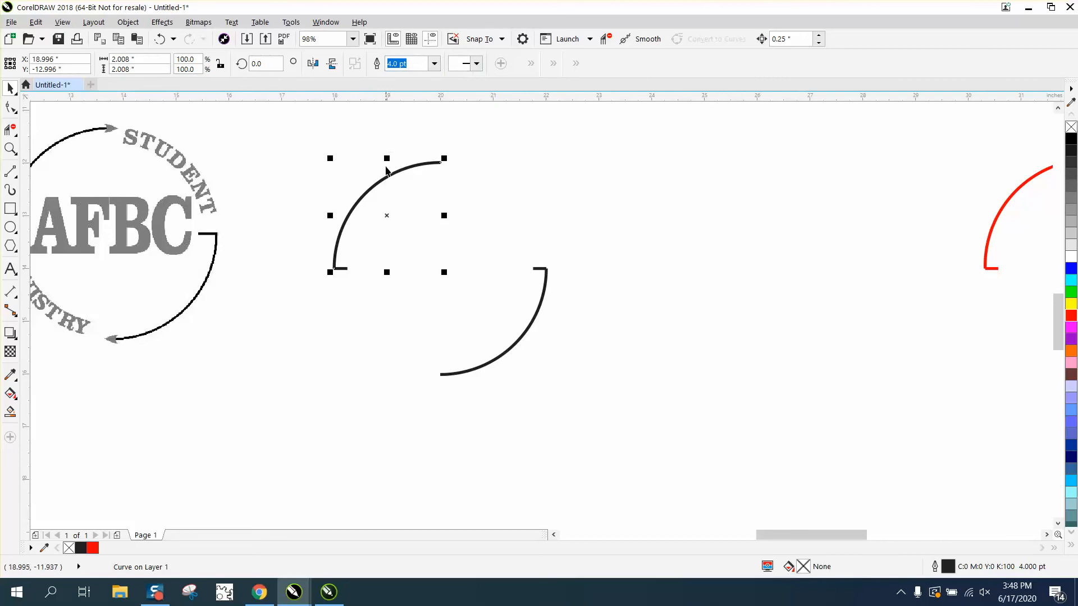
left_click(409, 63)
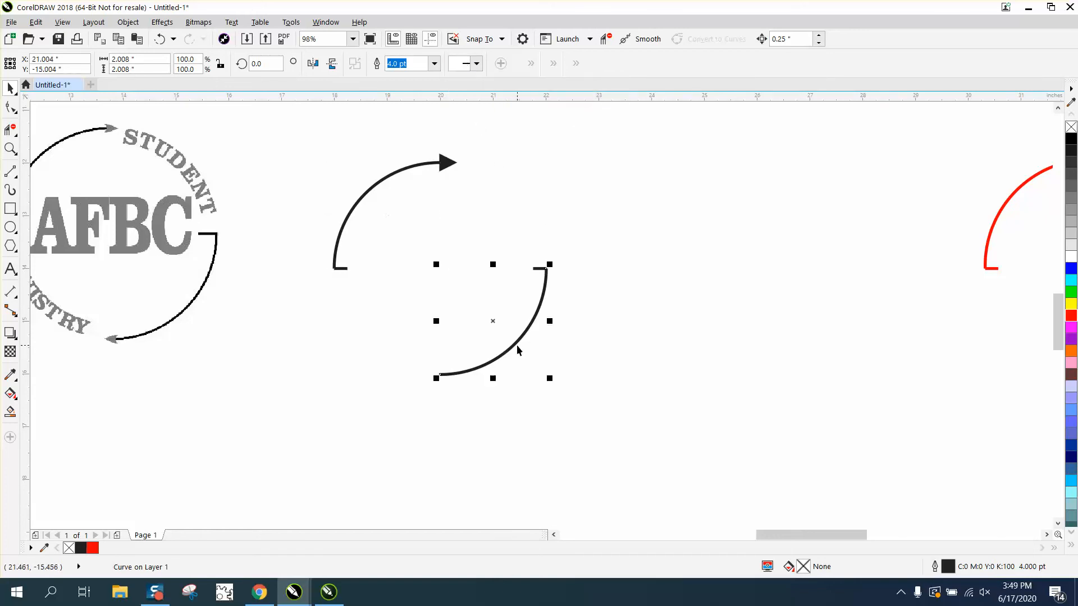
left_click(474, 63)
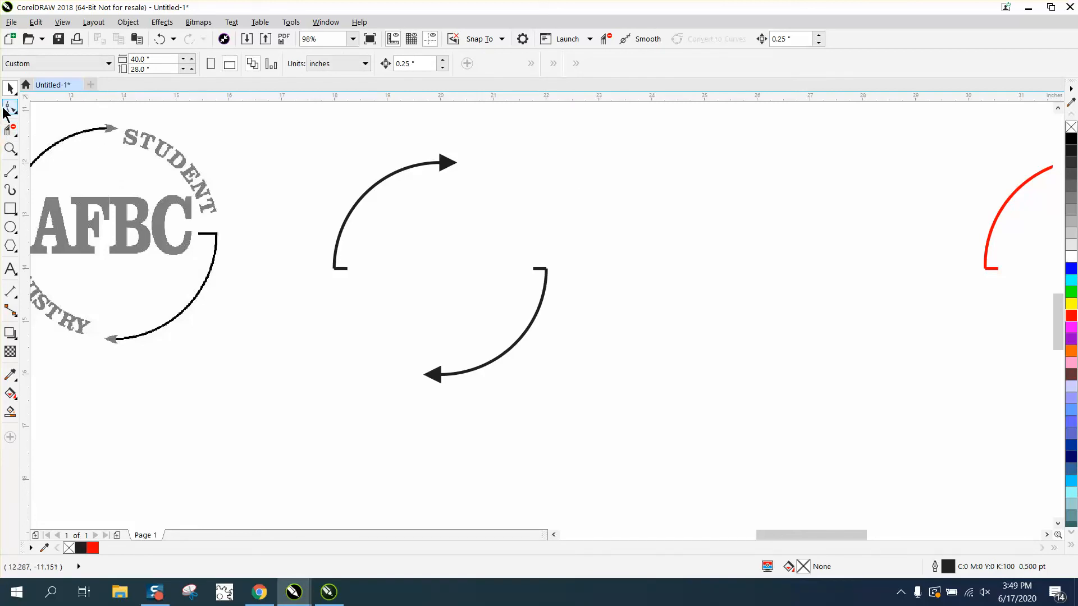
left_click(10, 149)
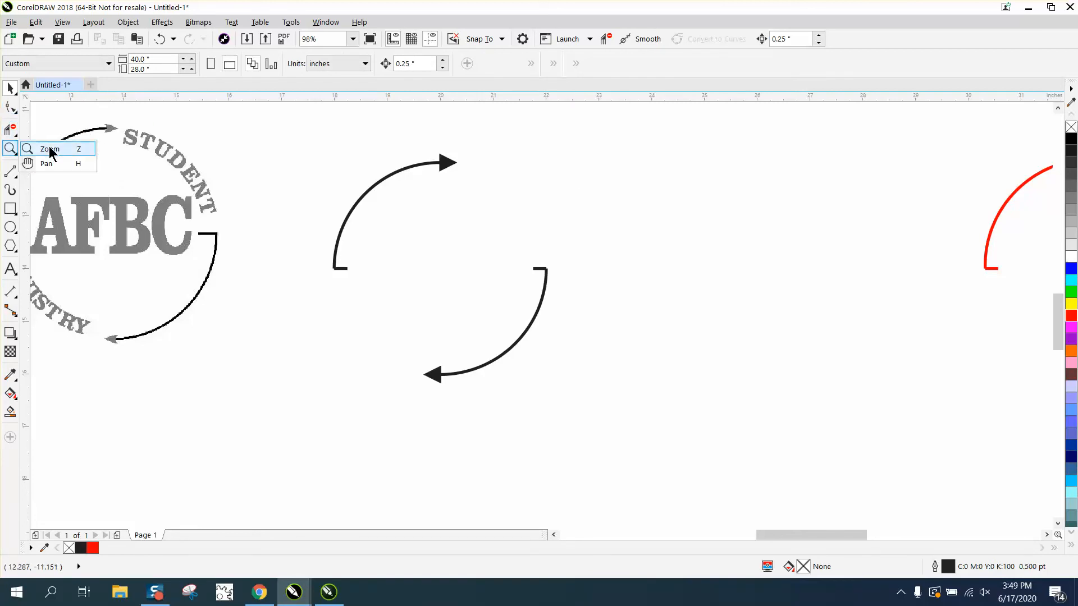
left_click(50, 148)
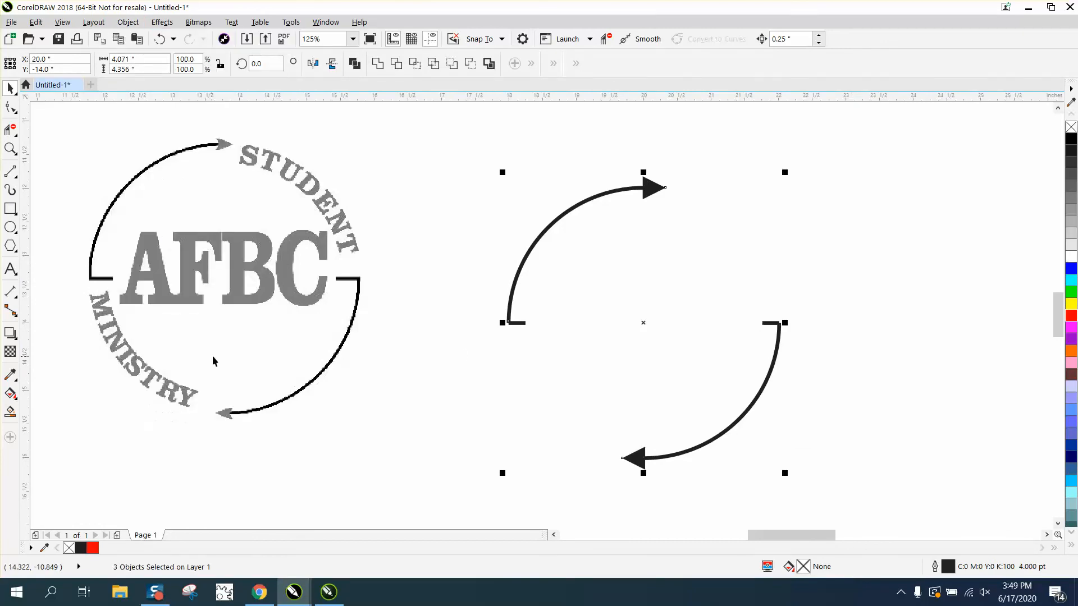
Step: Zoom in on the upper arrowhead to reshape its nodes
left_click(10, 108)
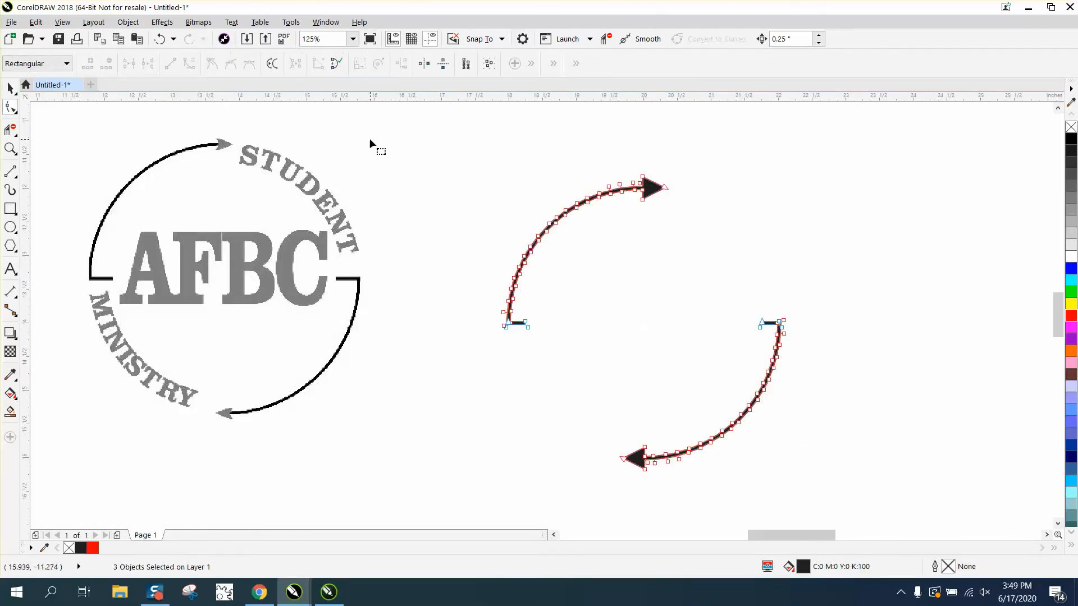
left_click(10, 149)
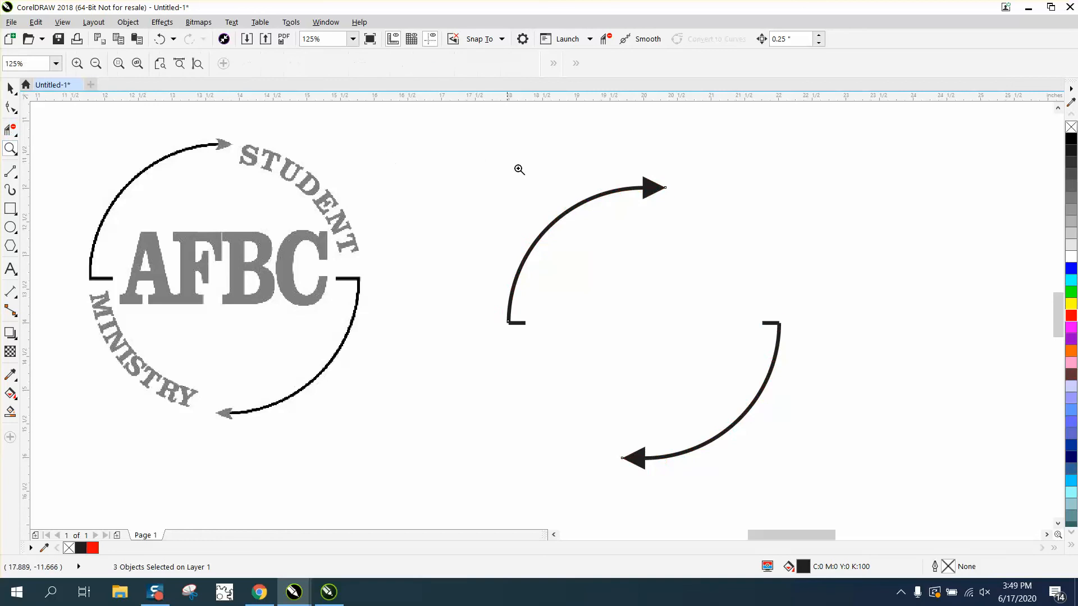
left_click(519, 169)
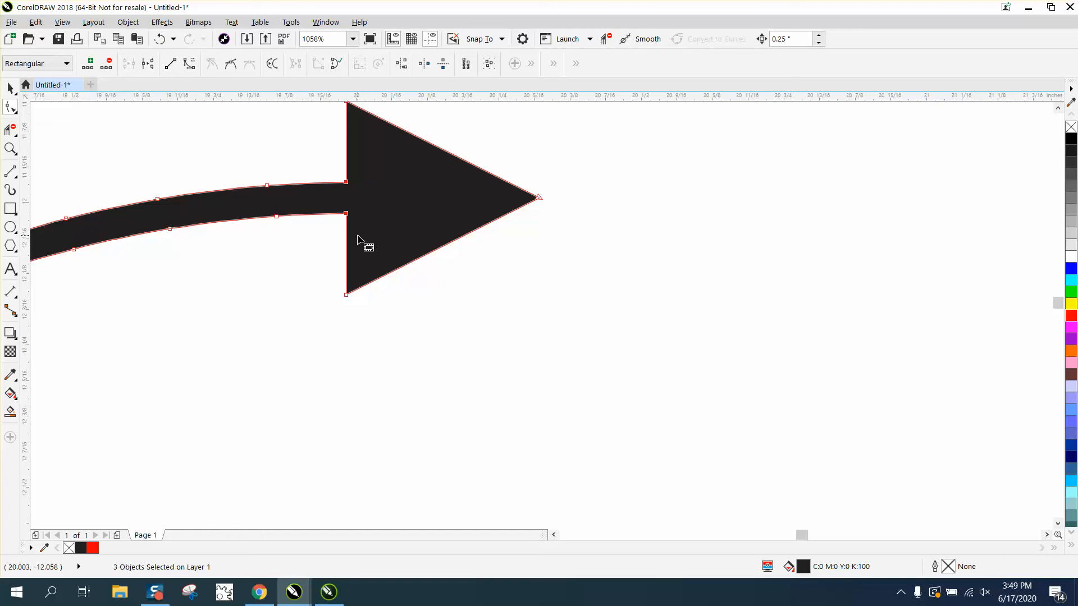
mouse_move(389, 234)
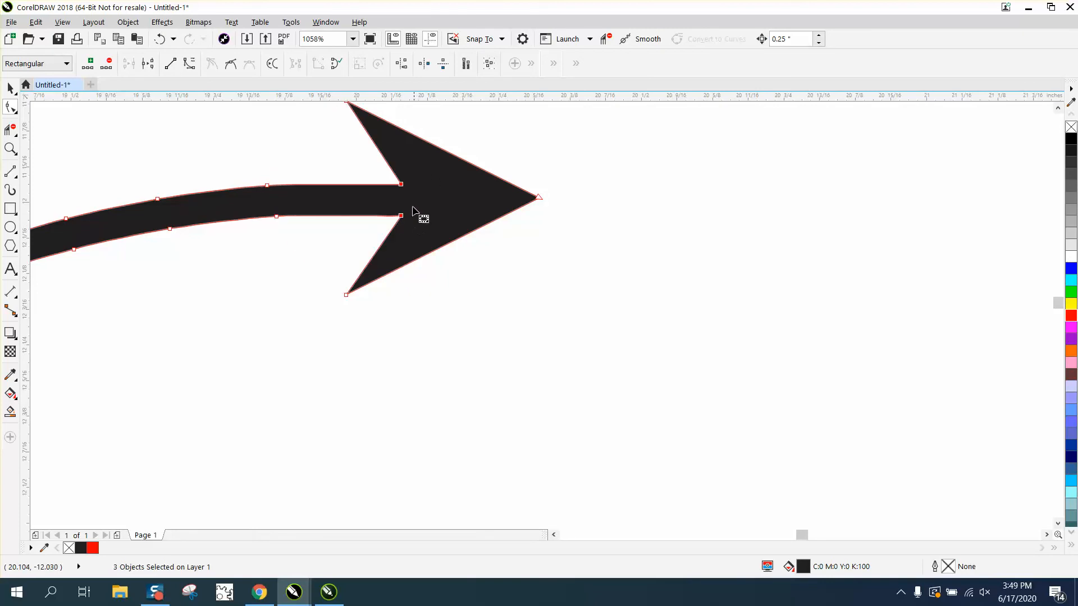
mouse_move(299, 192)
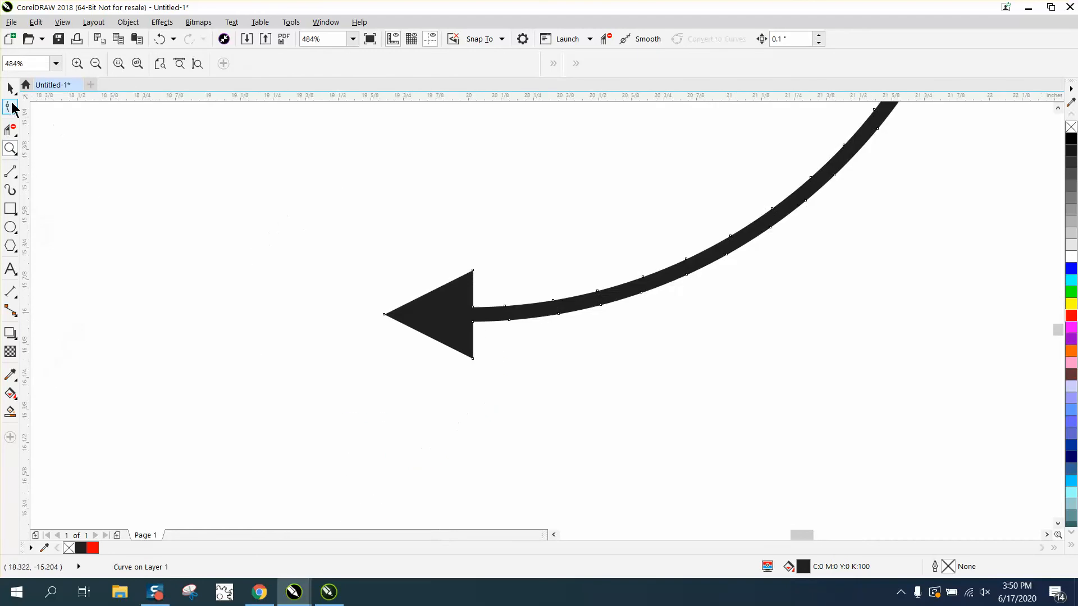
Step: Select both arrow shapes and fill them with the red palette swatch
left_click(10, 107)
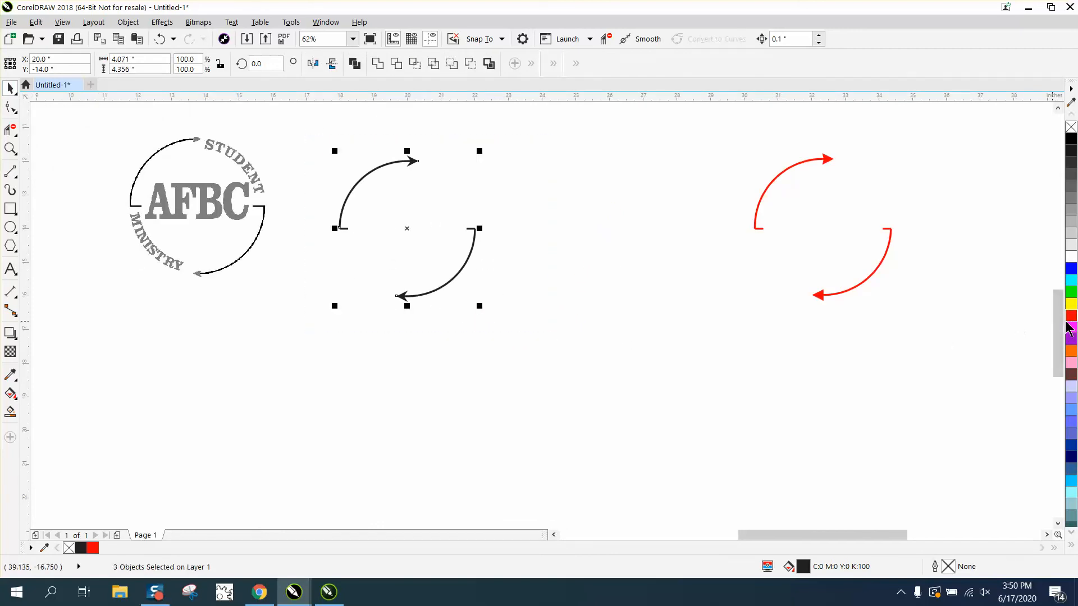
left_click(1070, 318)
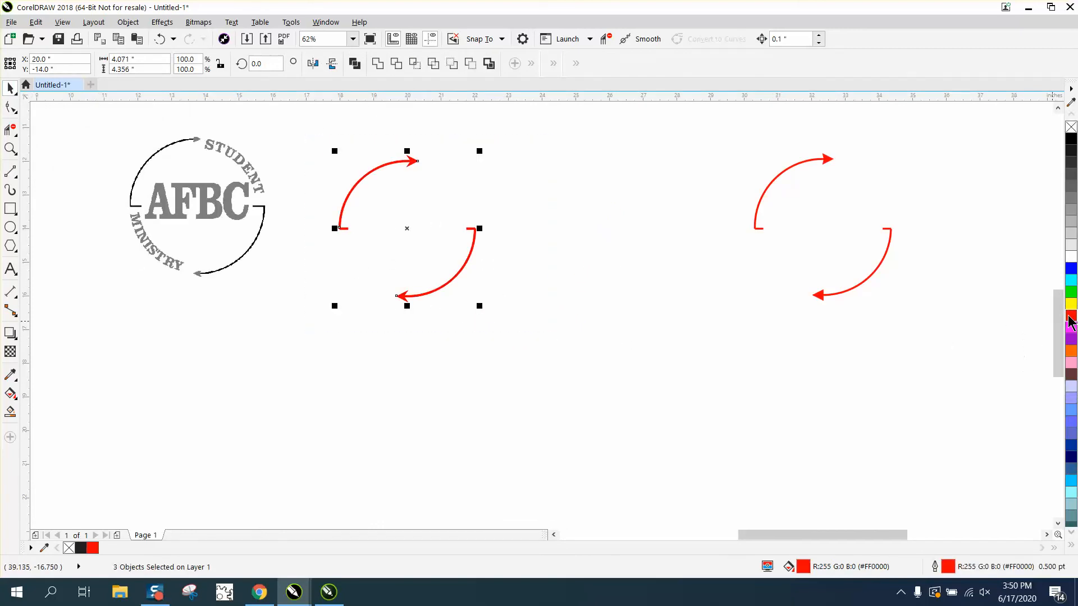